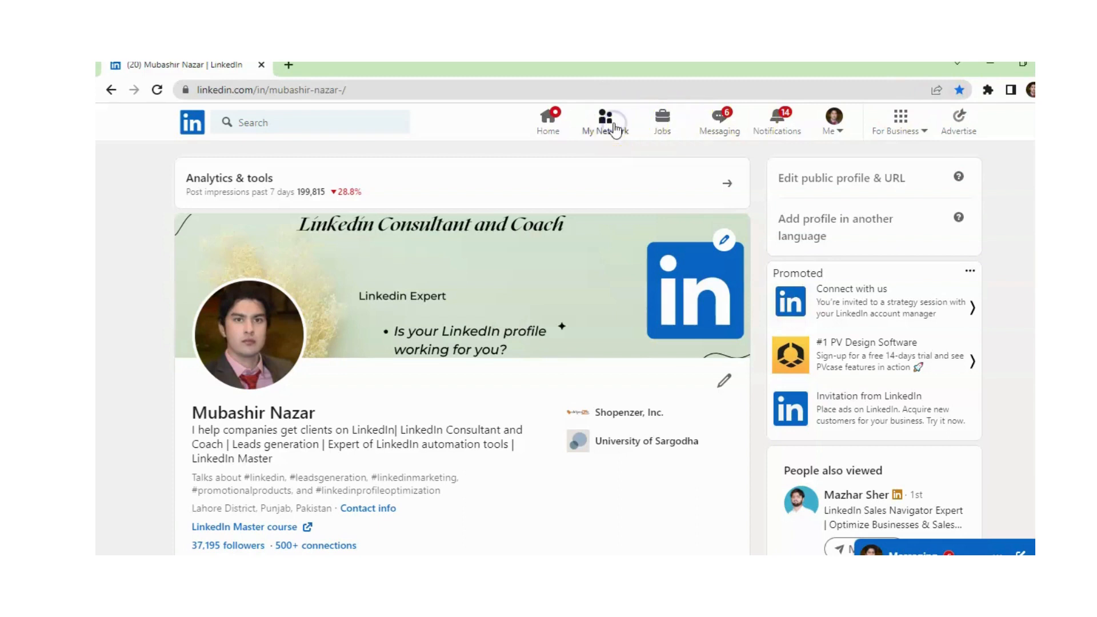
Go from your profile to My Network, showing 358 pending invitations.
click(605, 119)
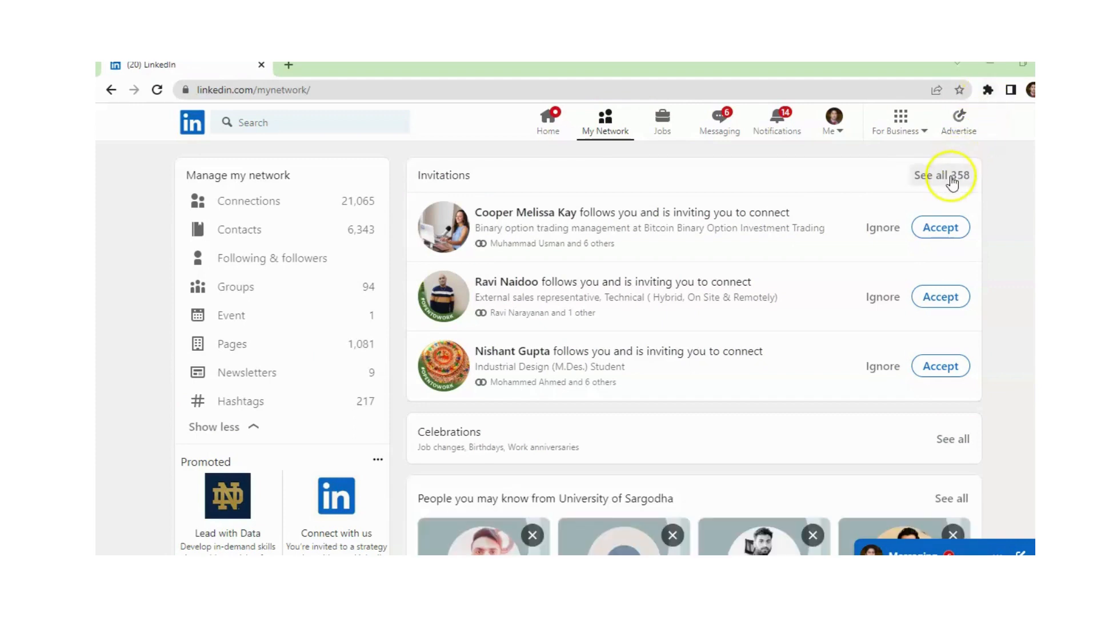
Open 'See all 358' to view every received invitation in full.
click(934, 175)
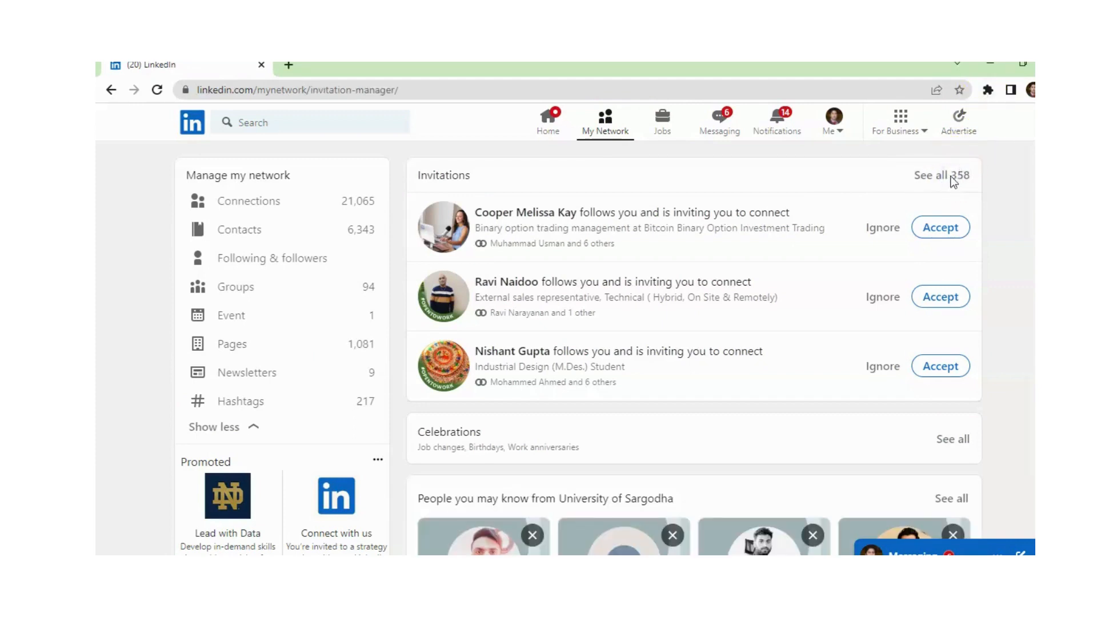
click(929, 175)
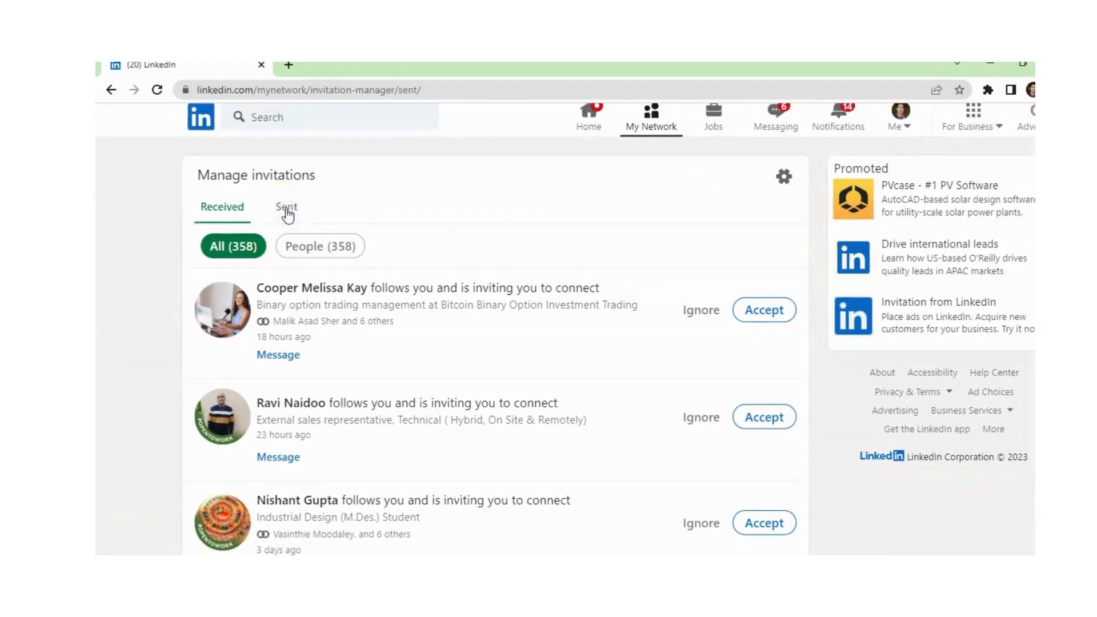
Switch to the Sent tab and browse the 134 pending sent requests.
click(286, 206)
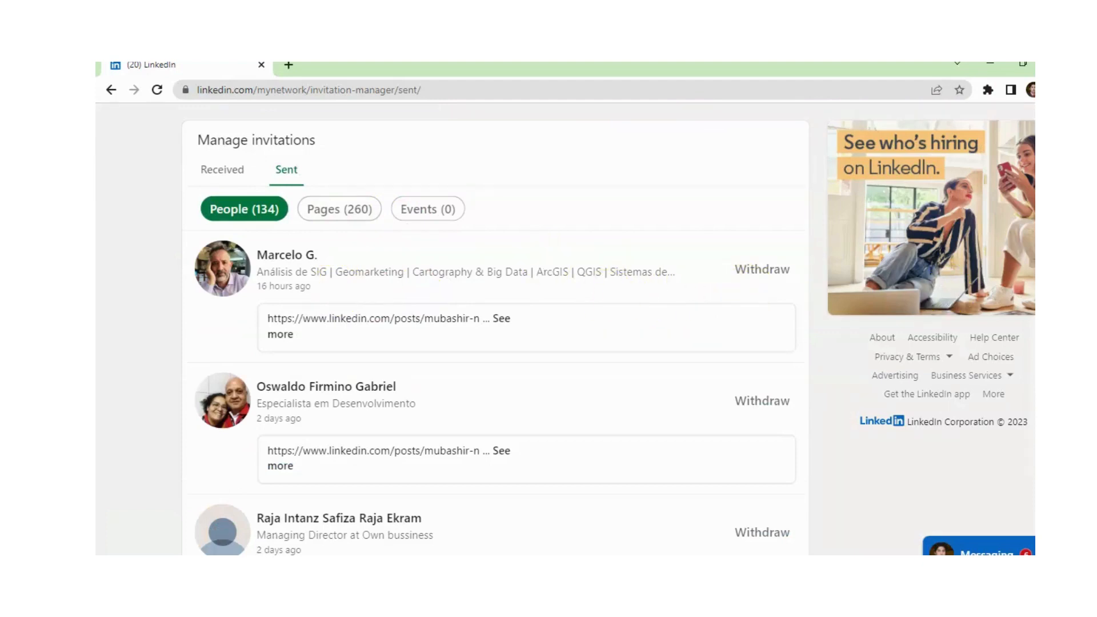
scroll(down, 3)
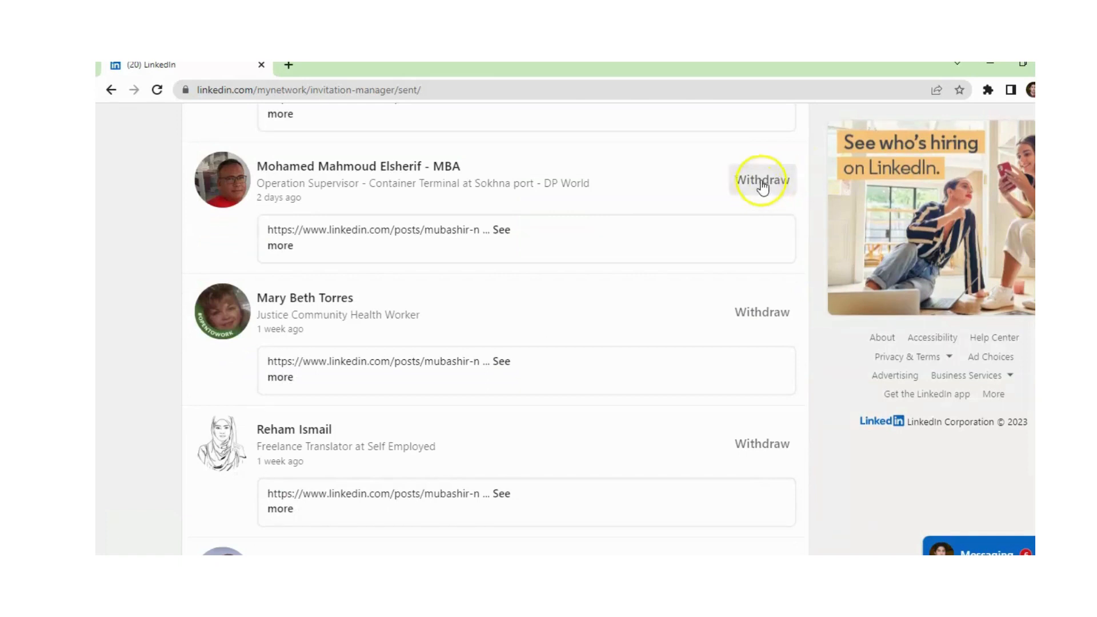
Withdraw and confirm the invitations to the operation supervisor and the planning analyst.
click(761, 180)
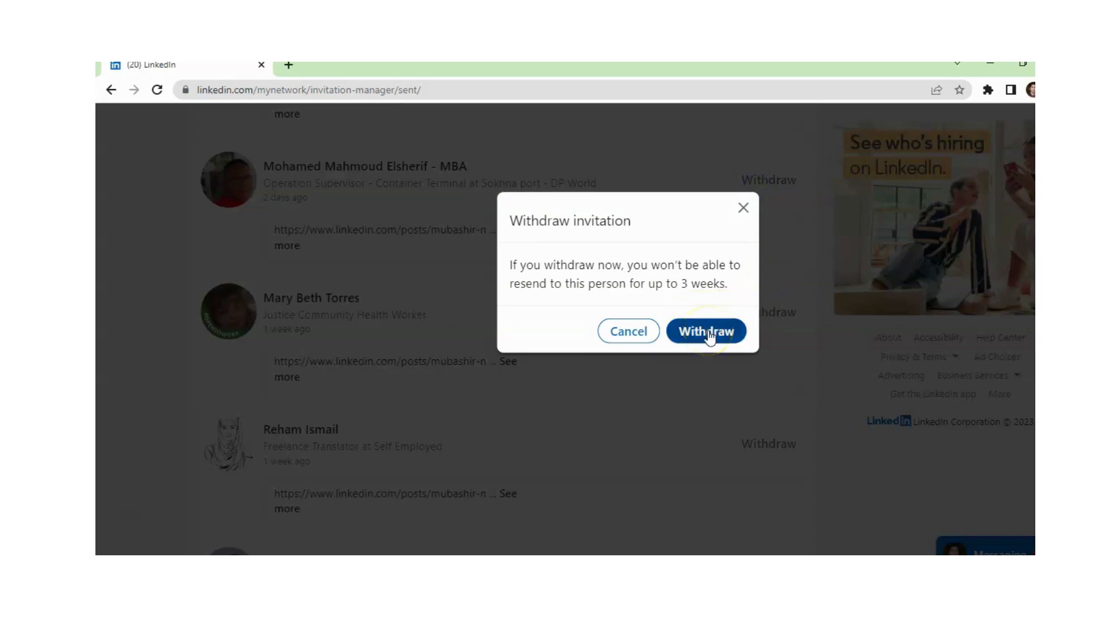
click(707, 330)
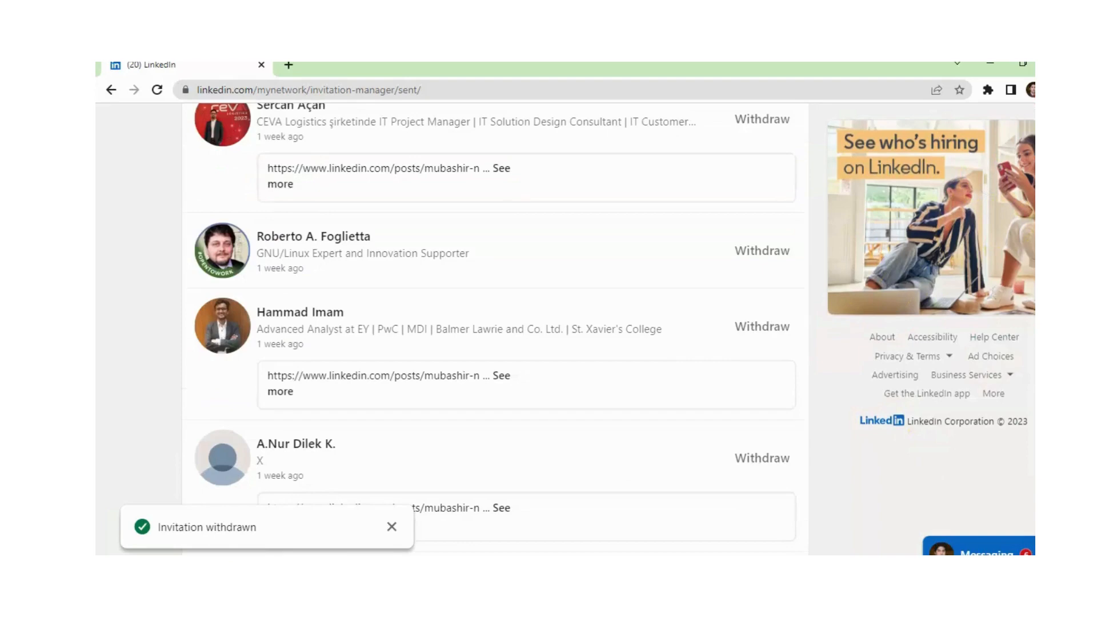
scroll(down, 3)
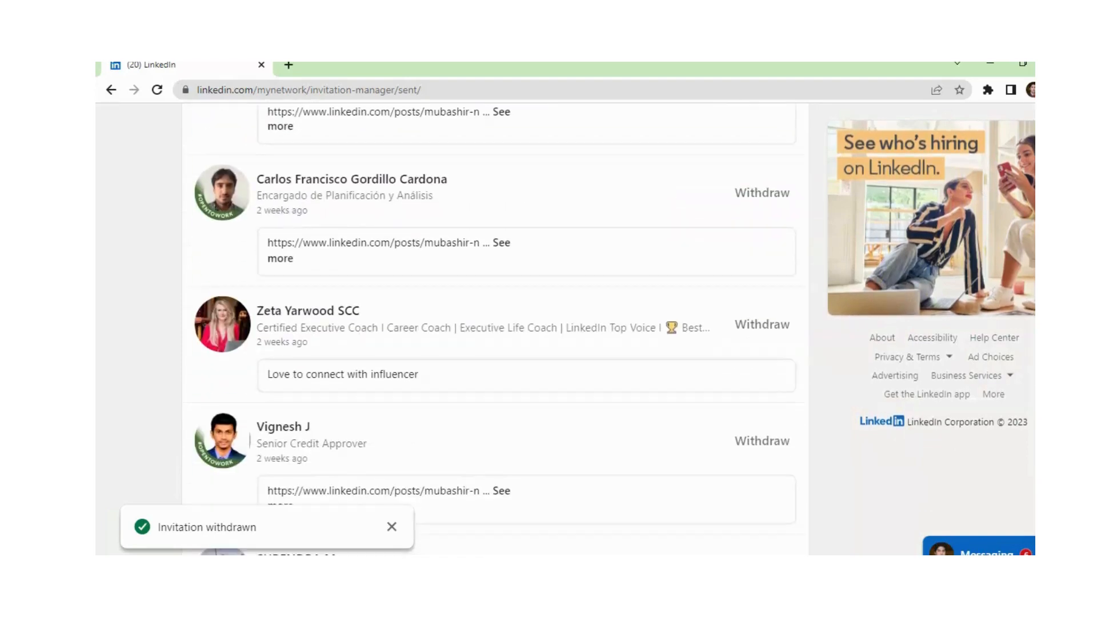
click(762, 325)
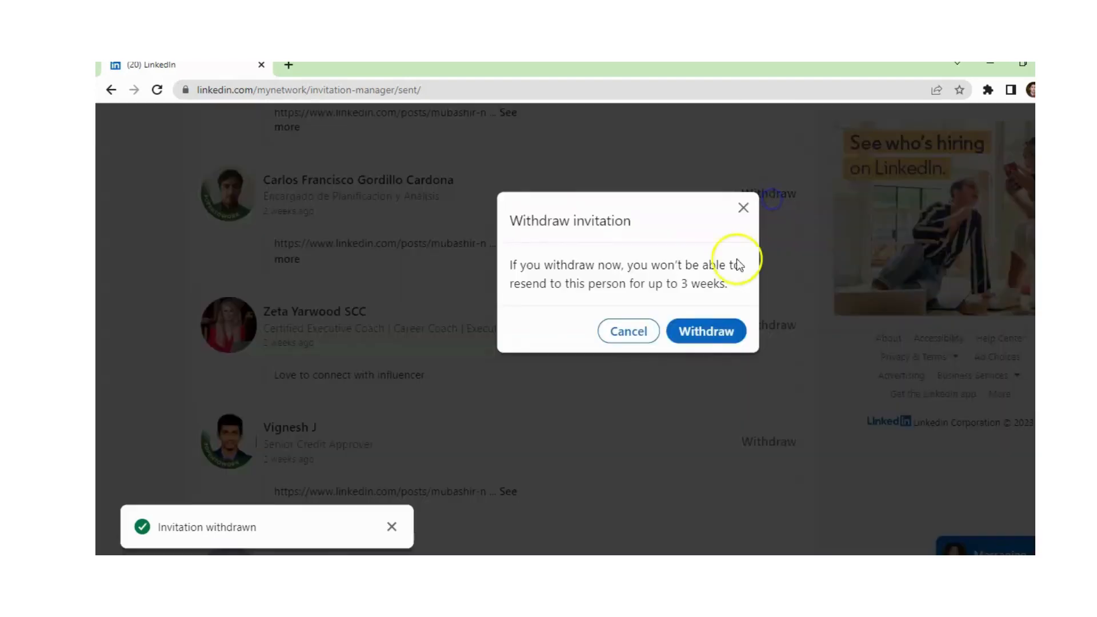
click(705, 331)
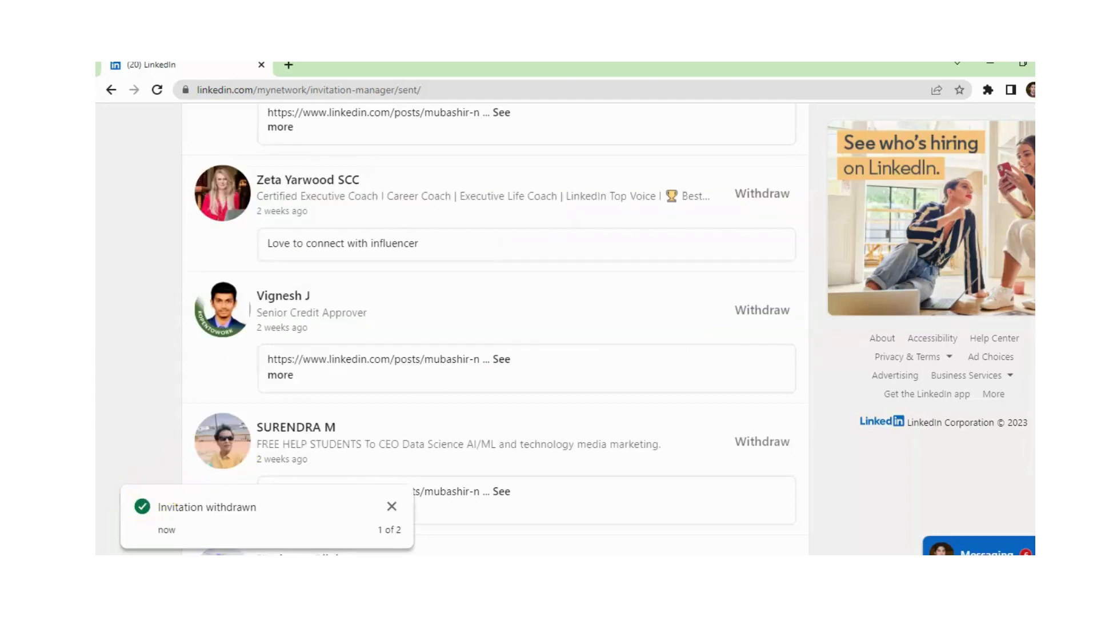